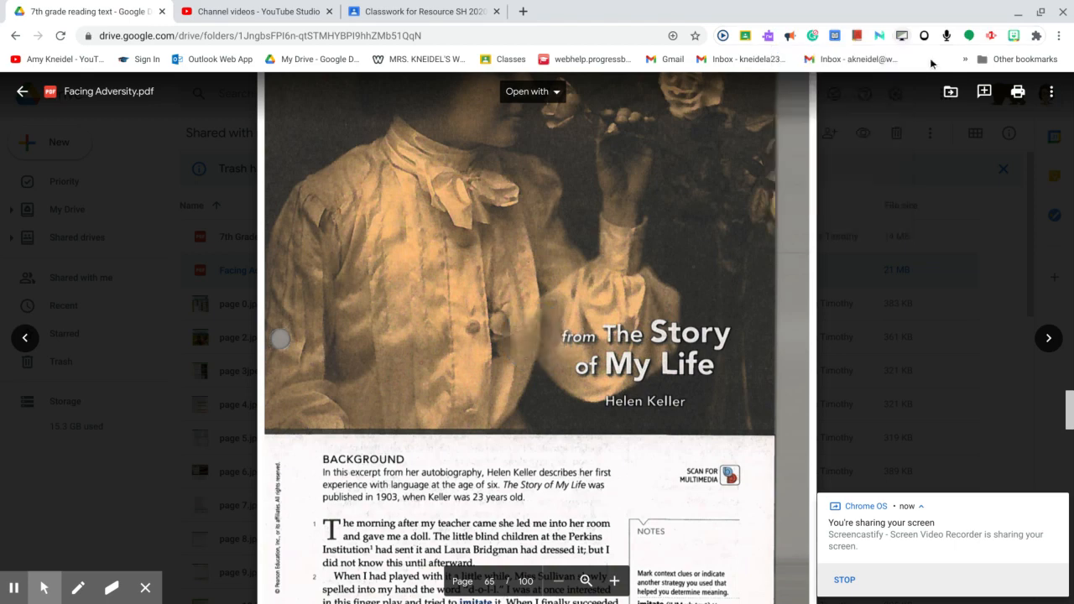
# Scroll the PDF preview from the title illustration down to the bottom of page 505
pyautogui.click(901, 36)
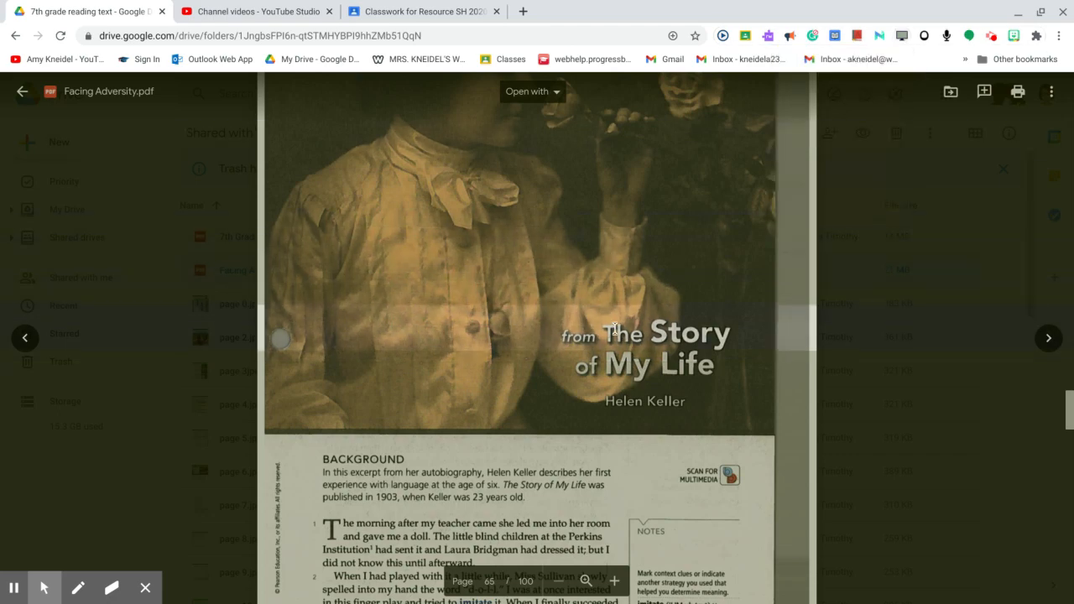
pyautogui.scroll(-3)
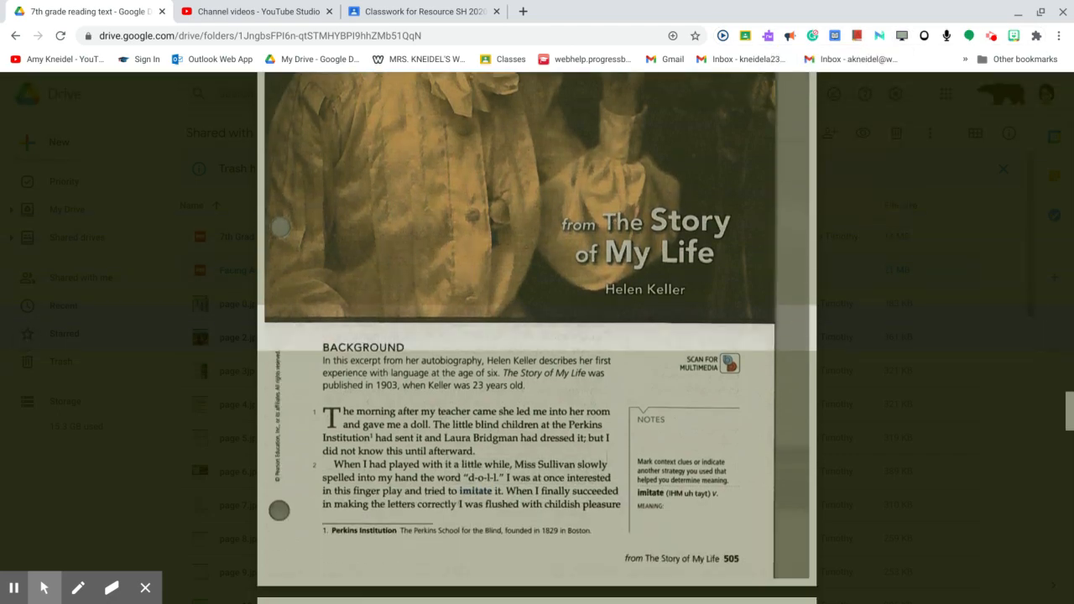
pyautogui.scroll(-3)
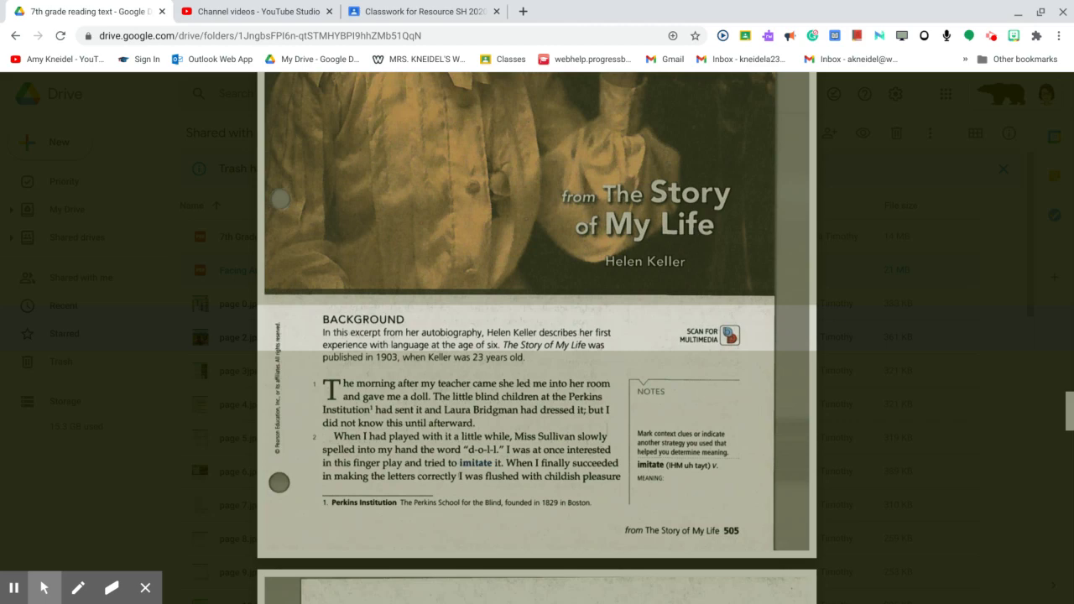
pyautogui.scroll(-3)
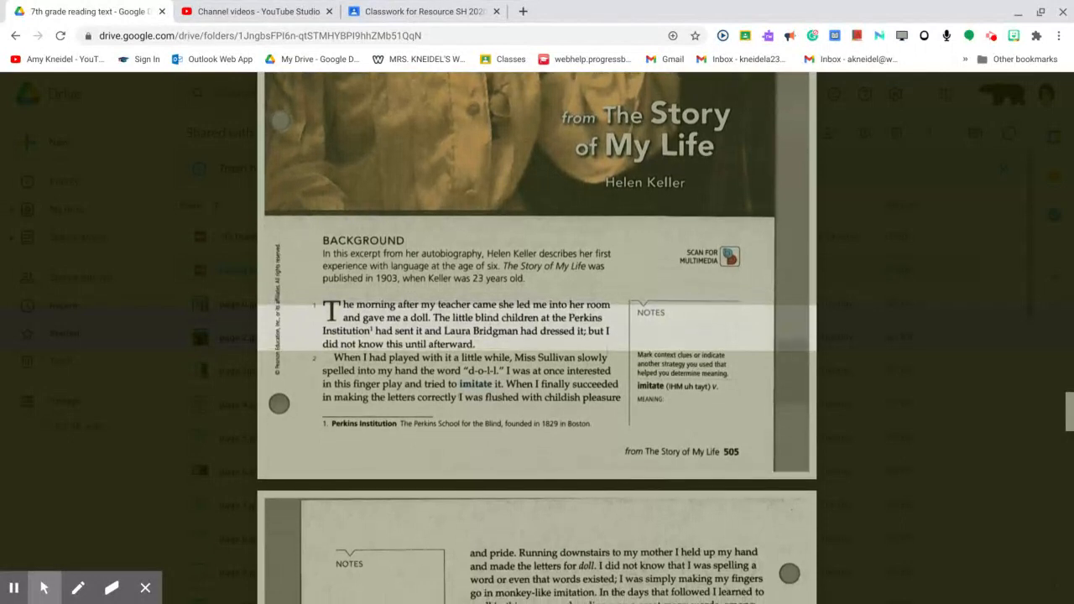
pyautogui.scroll(-3)
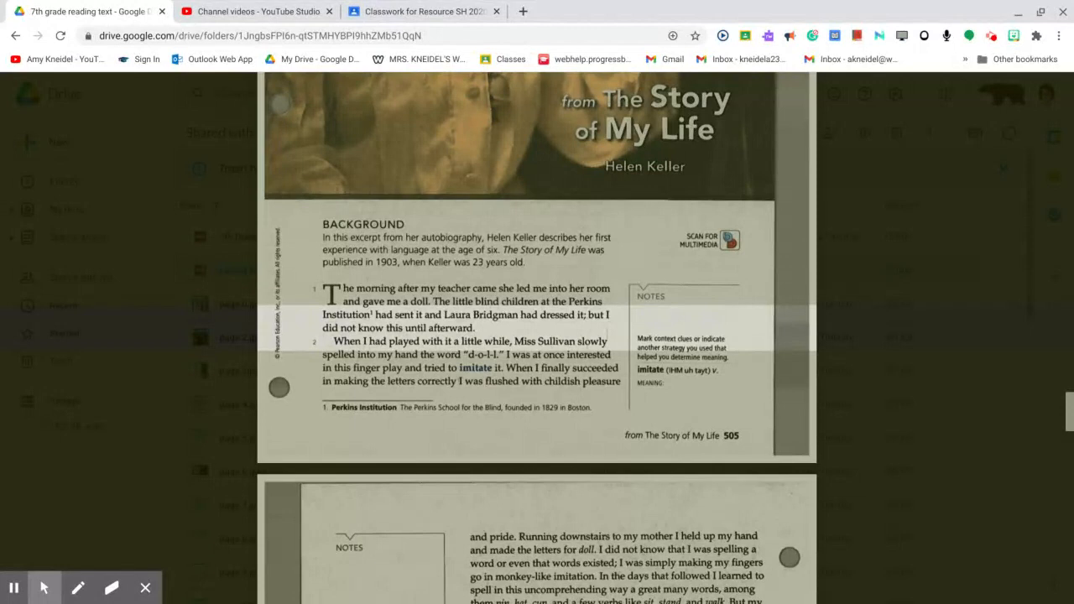
pyautogui.scroll(-3)
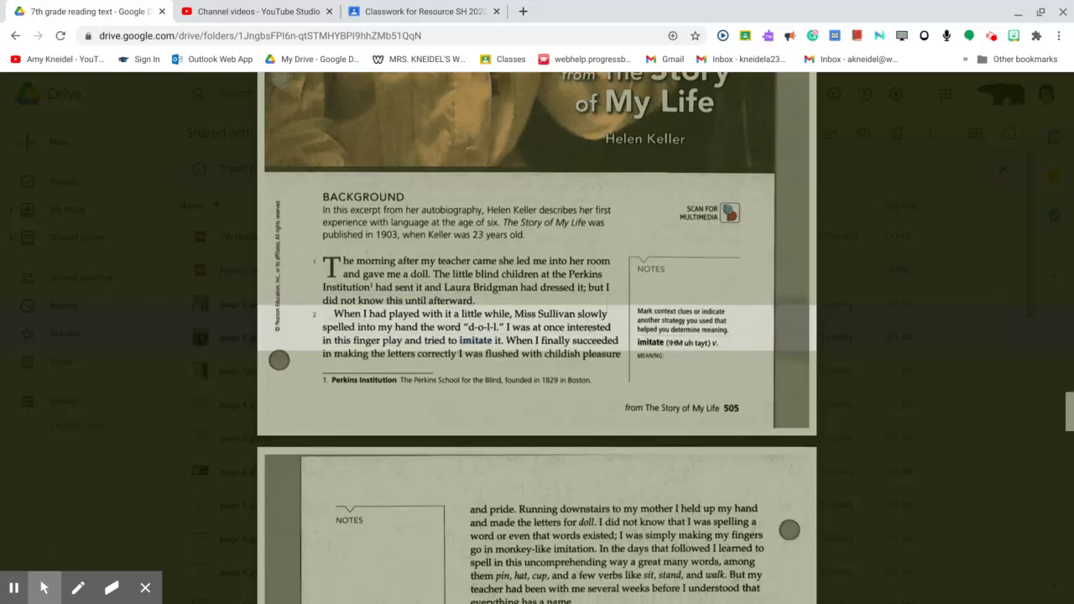
pyautogui.scroll(-3)
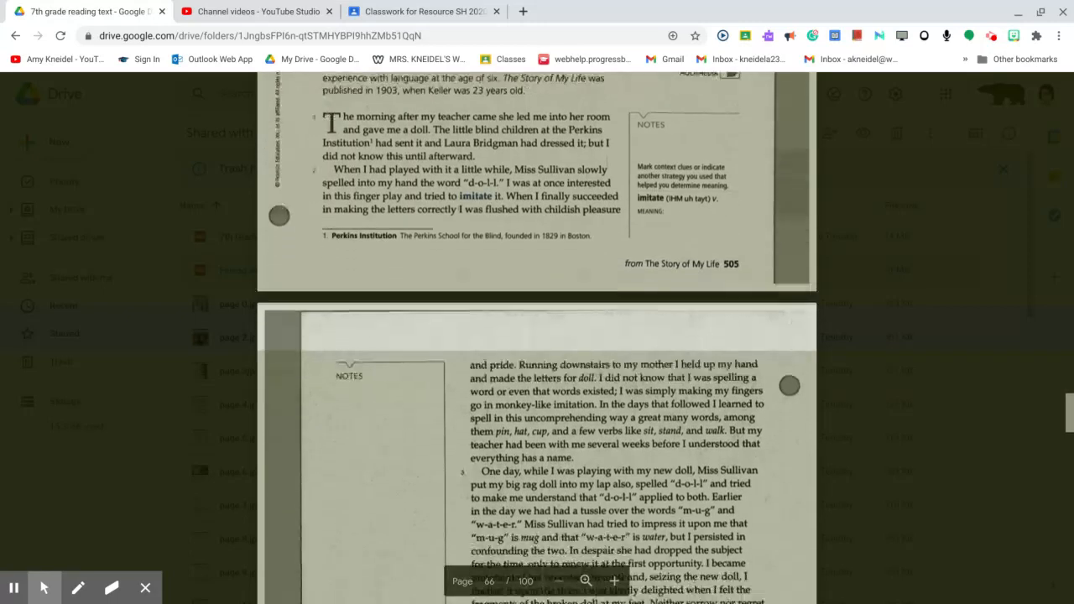
# Scroll to page 506's opening paragraphs about the new doll and spelling d-o-l-l
pyautogui.scroll(-3)
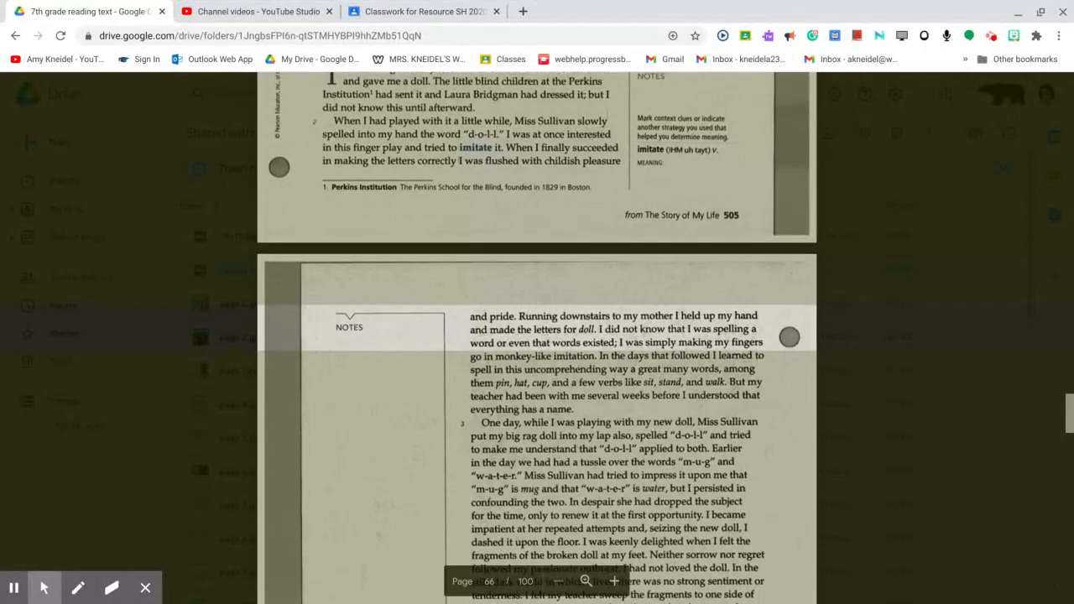
pyautogui.scroll(-3)
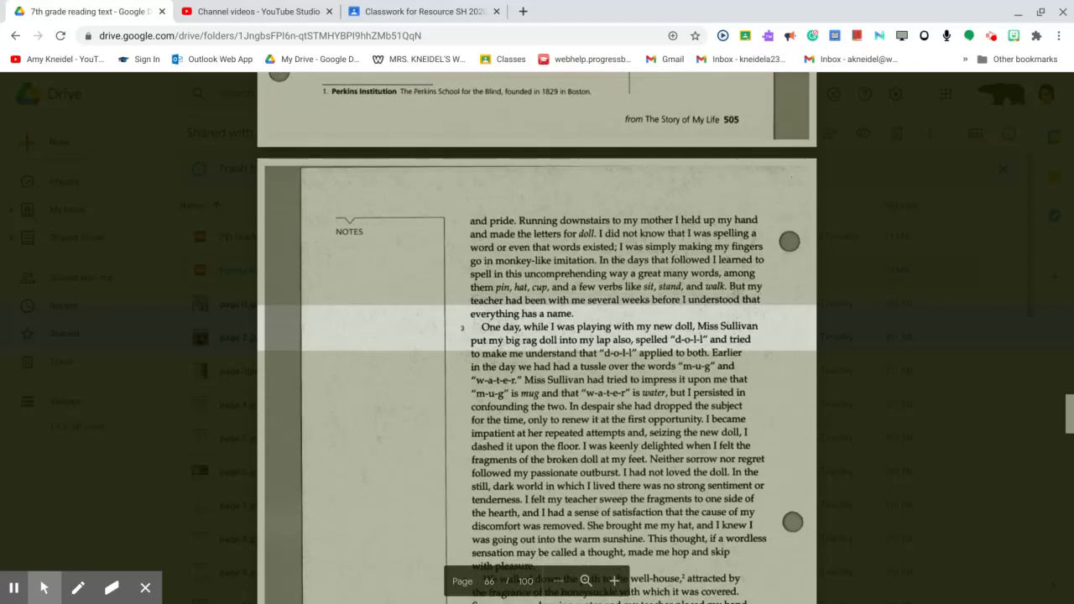
pyautogui.scroll(-3)
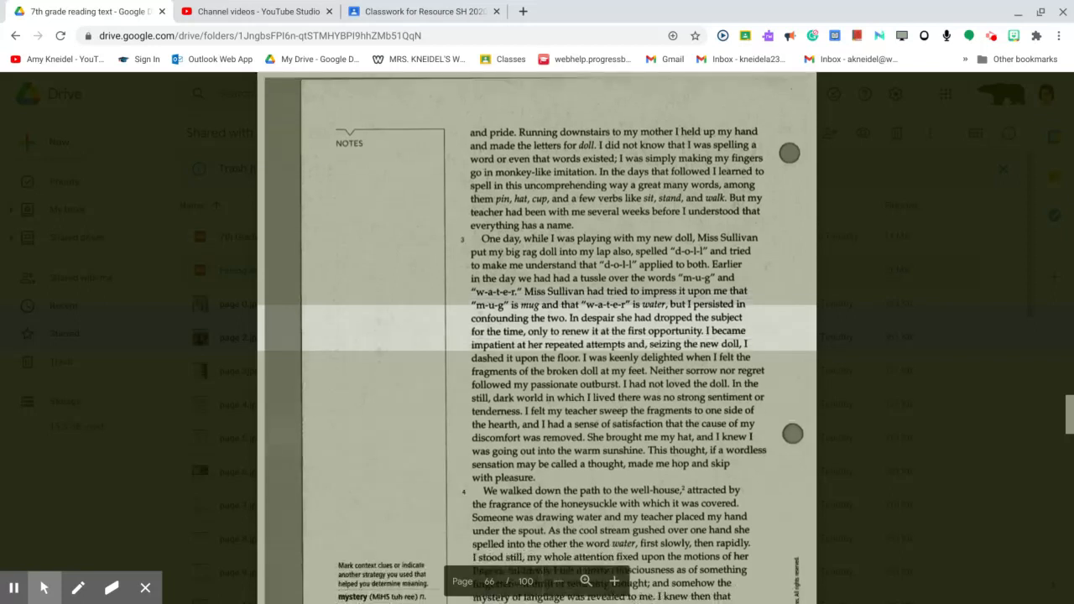
# Scroll down page 506 until the well-house paragraph and its footnote are centred
pyautogui.scroll(-3)
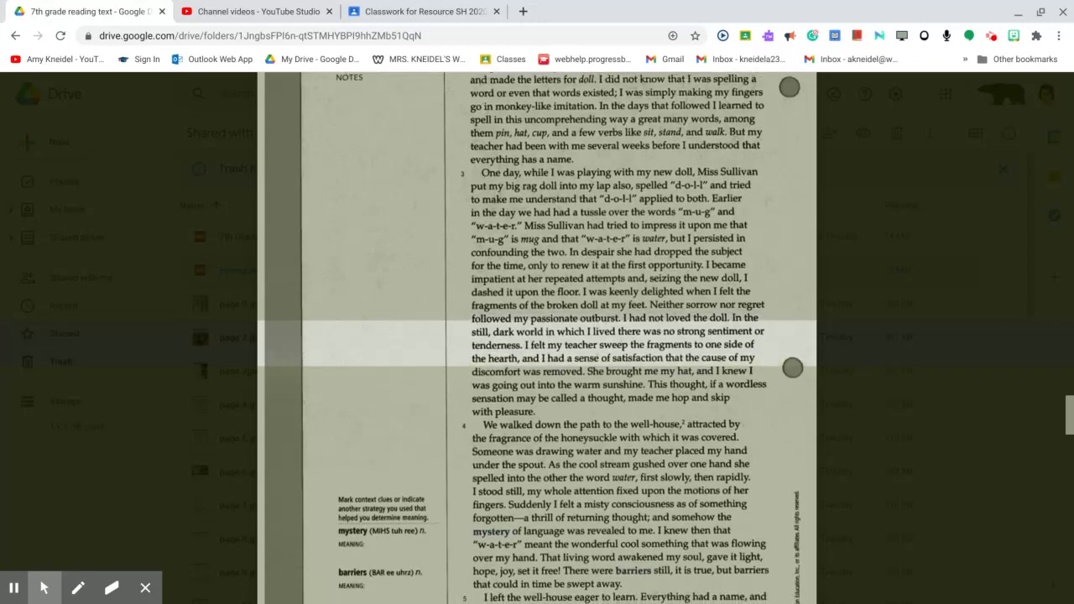
pyautogui.scroll(-3)
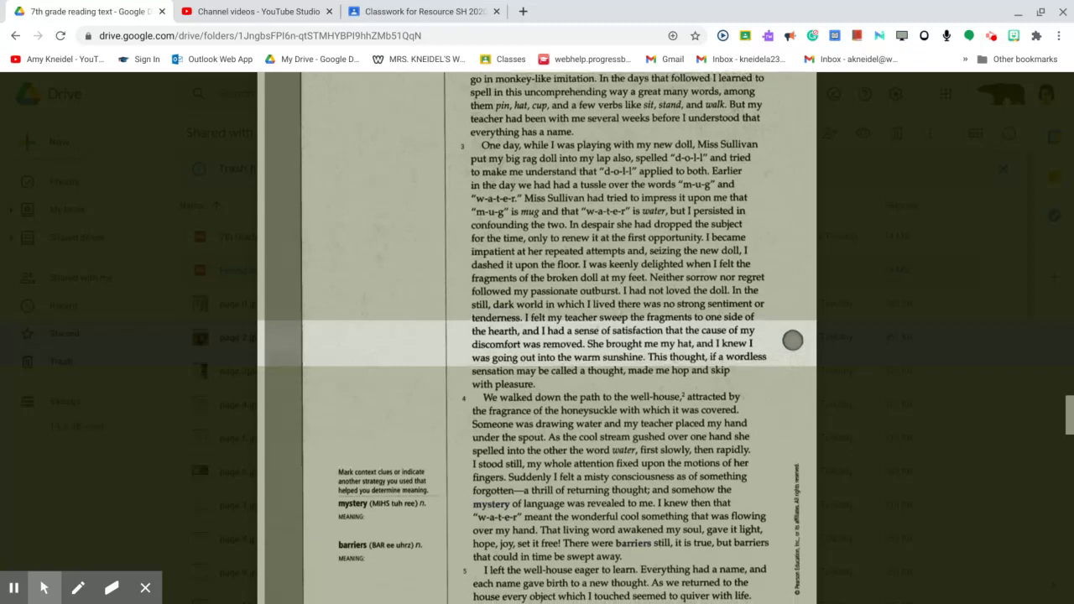
pyautogui.scroll(-3)
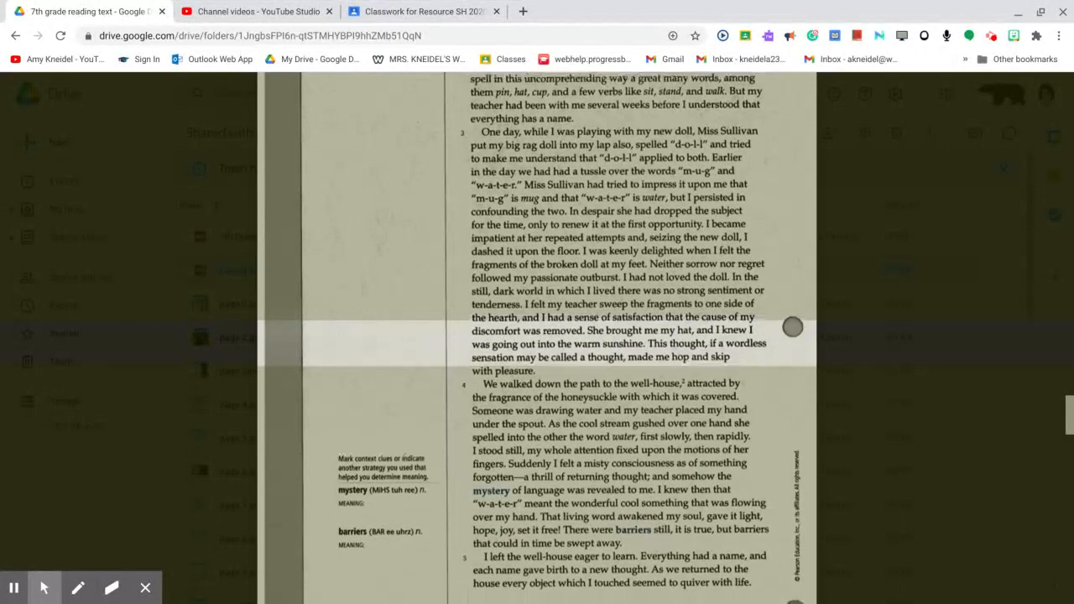
pyautogui.scroll(-3)
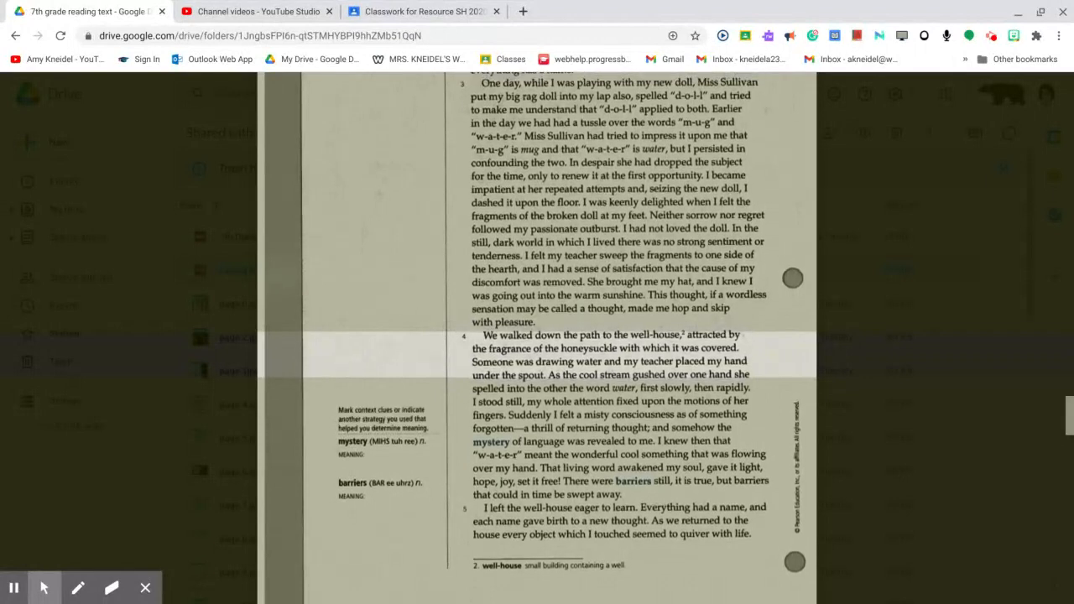
# Scroll past the end of page 506 to page 507's closing paragraphs and Aaron's rod footnote
pyautogui.scroll(-3)
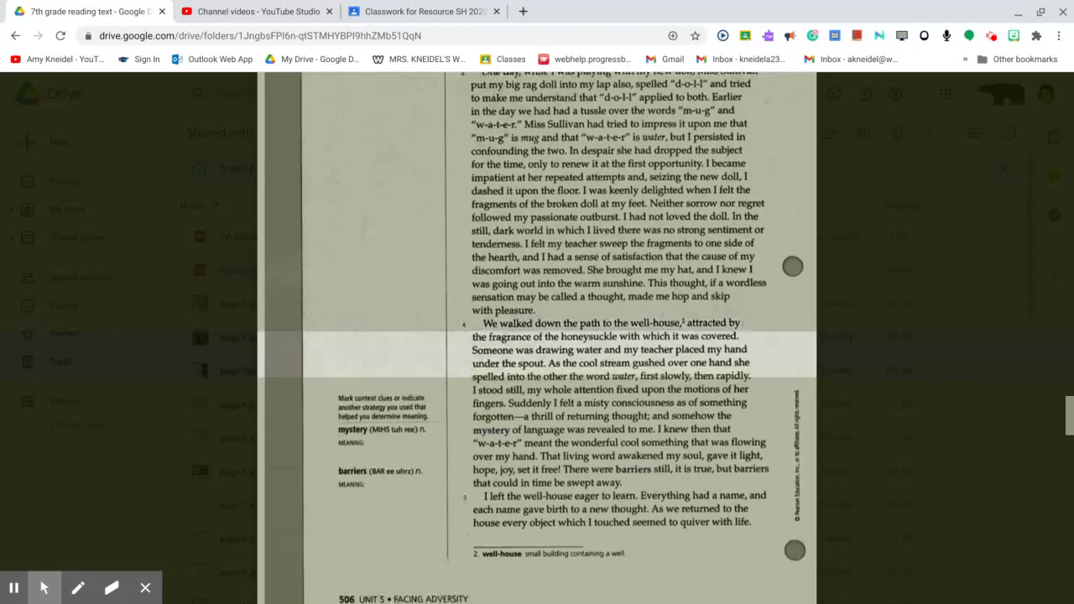
pyautogui.scroll(-3)
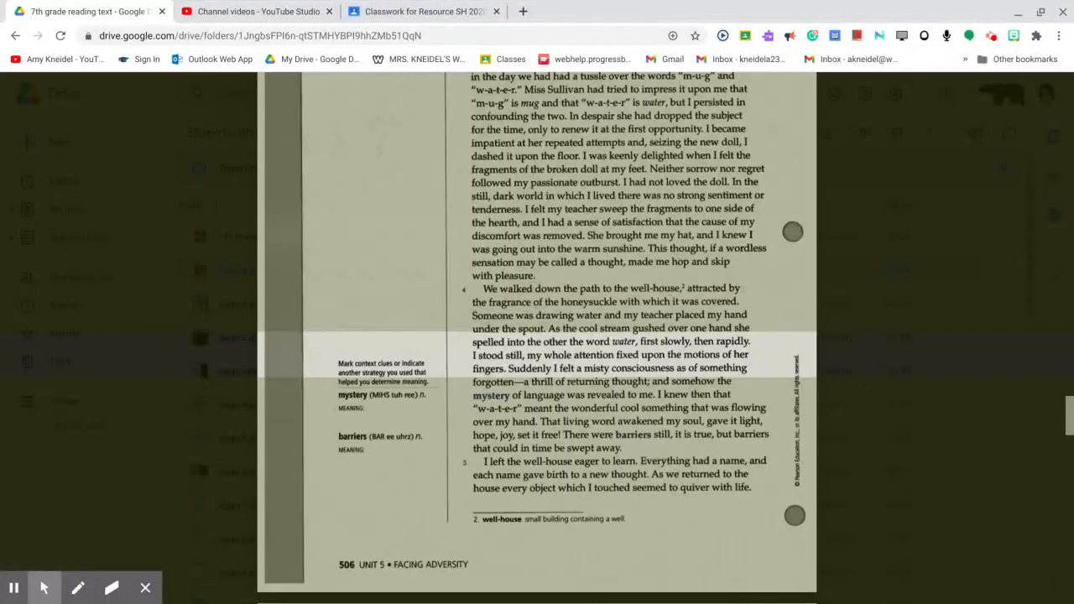
pyautogui.scroll(-3)
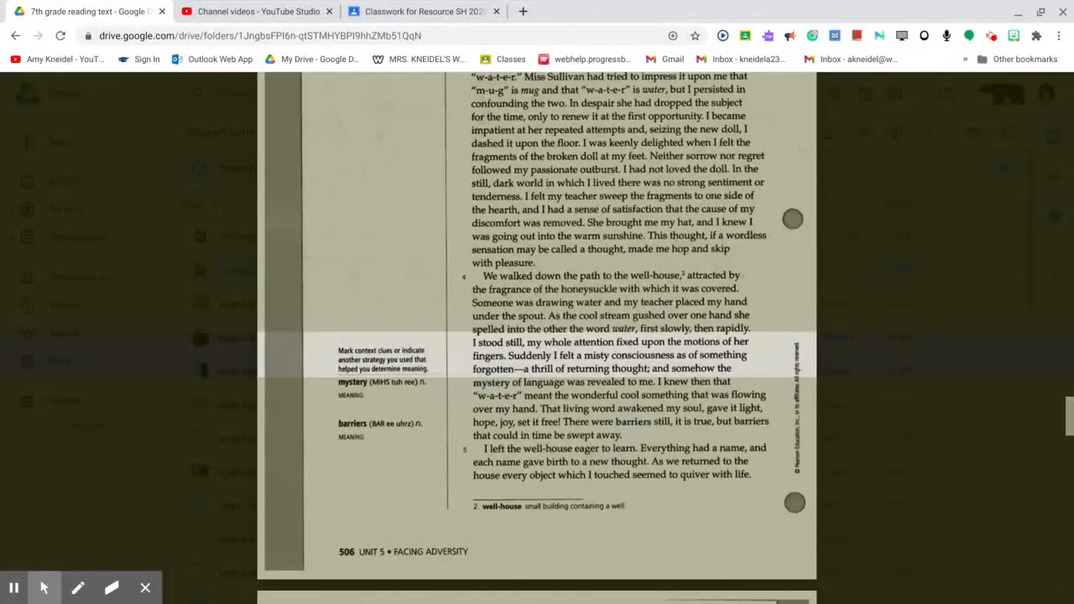
pyautogui.scroll(-3)
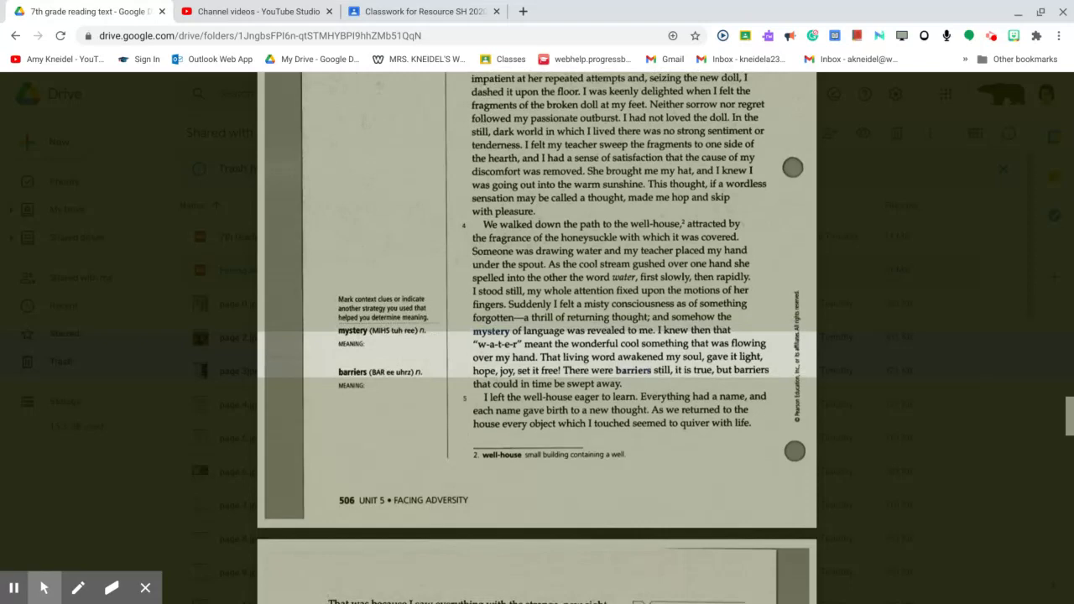
pyautogui.scroll(-3)
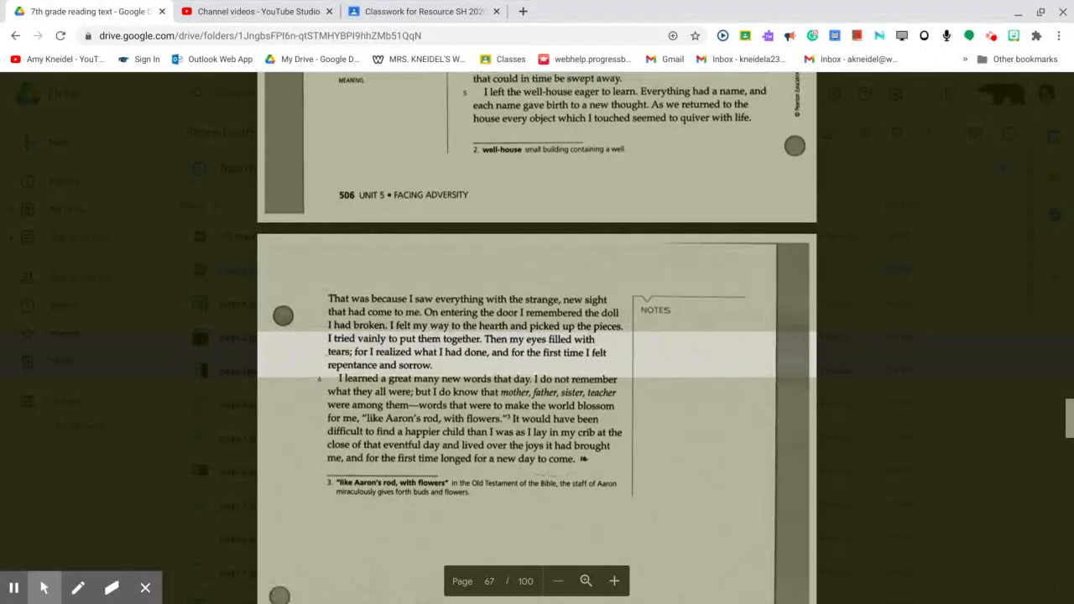
pyautogui.scroll(-3)
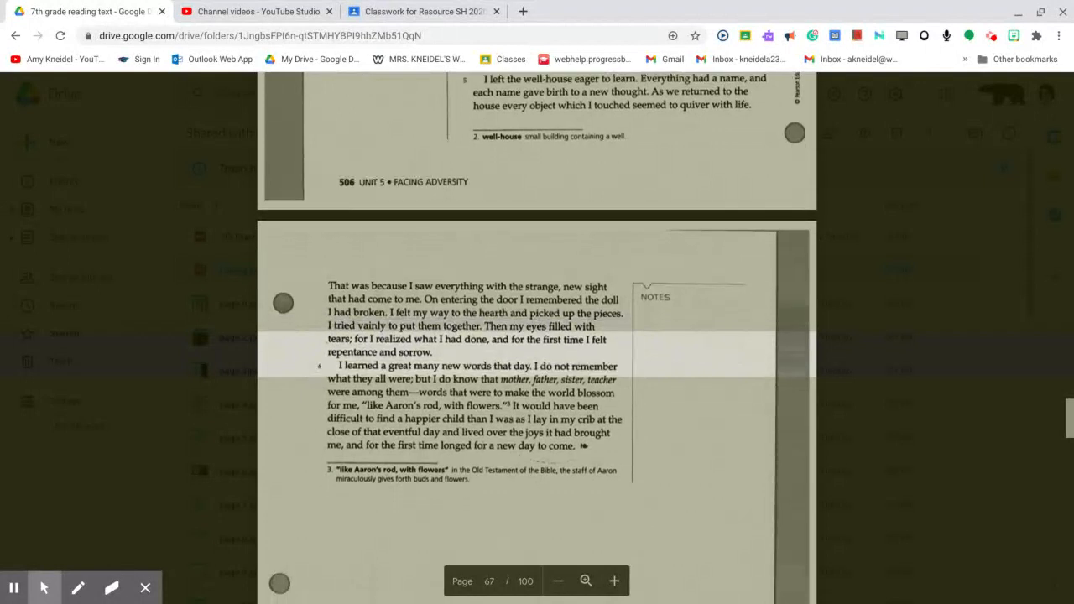